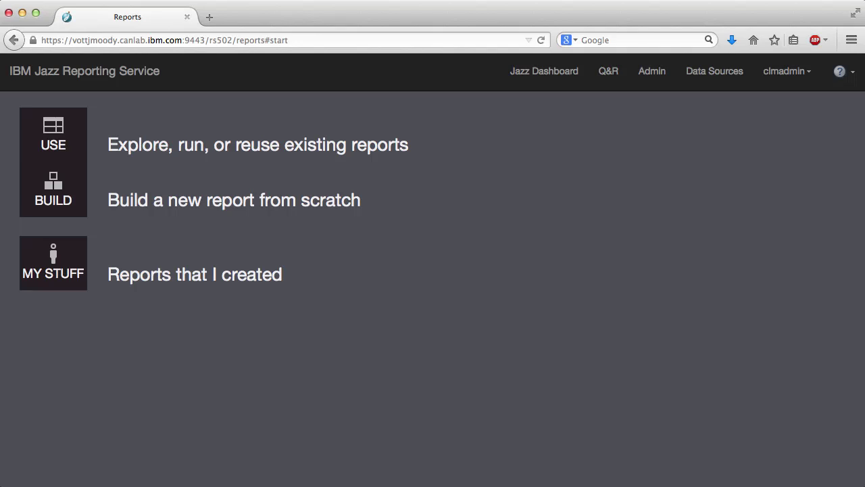
mouse_move(346, 200)
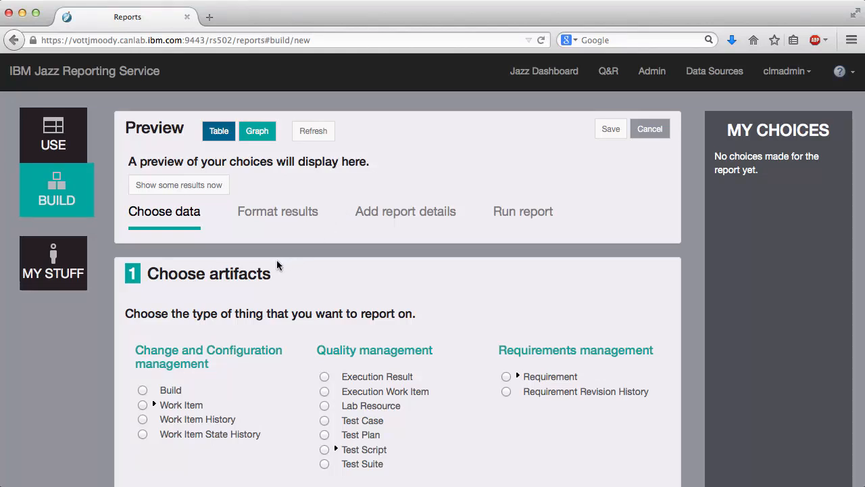
- Scroll down the new report build to reach the Choose artifacts section
scroll("down", 3)
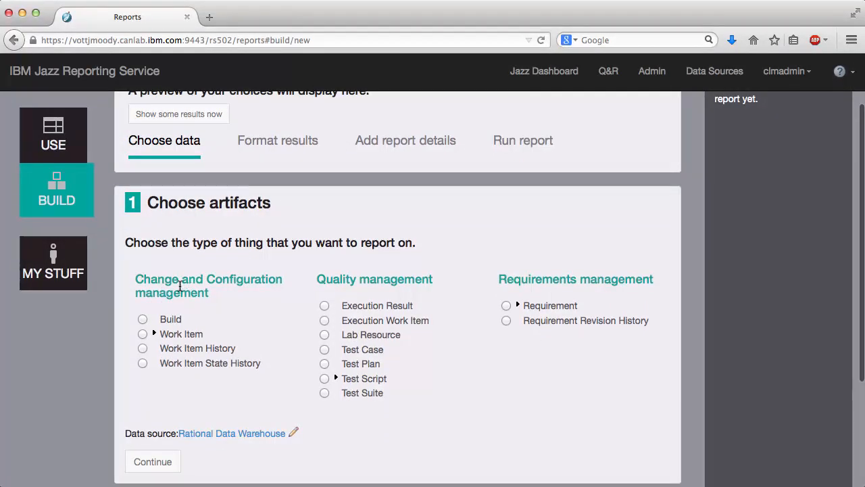
mouse_move(225, 290)
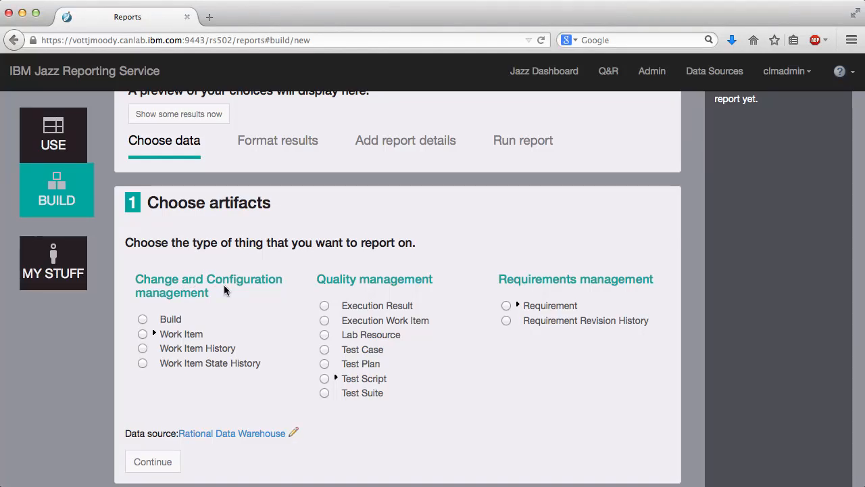
scroll("down", 3)
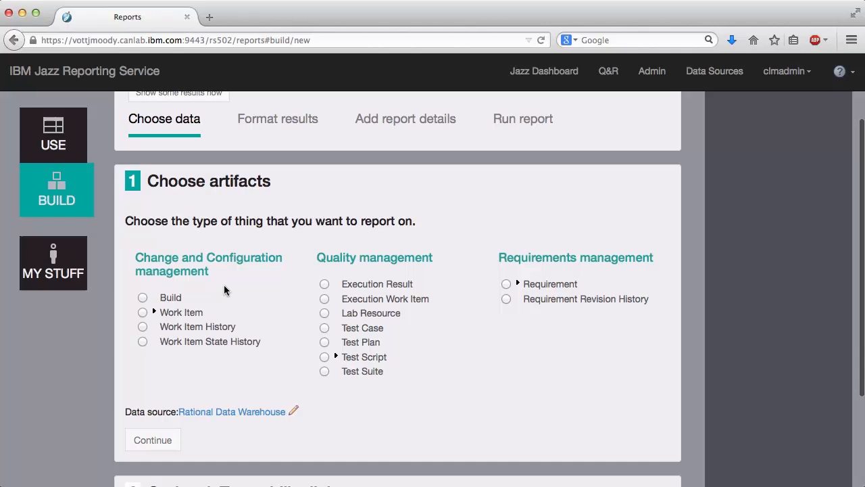
scroll("down", 3)
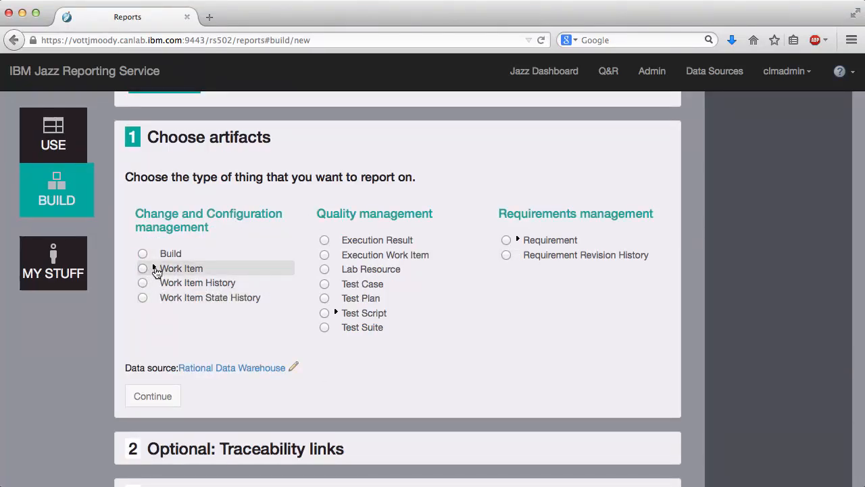
- Select Work Item, then choose Requirement under Requirements management as the artifact type
left_click(142, 268)
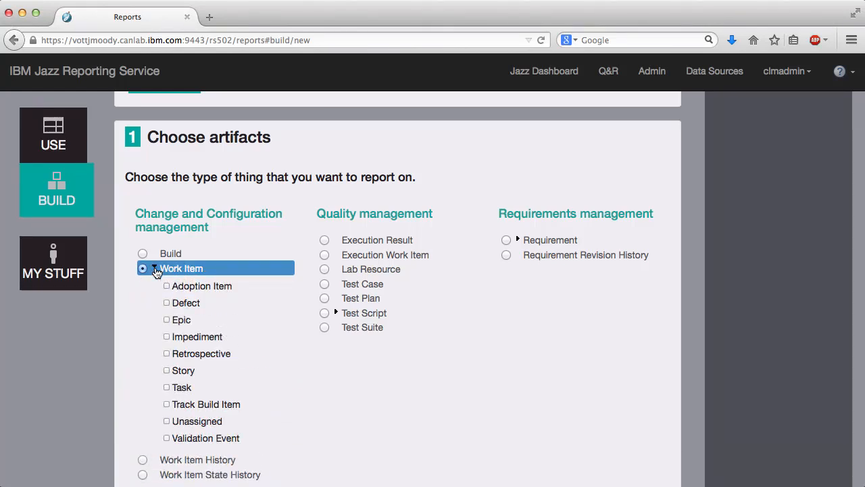
mouse_move(169, 270)
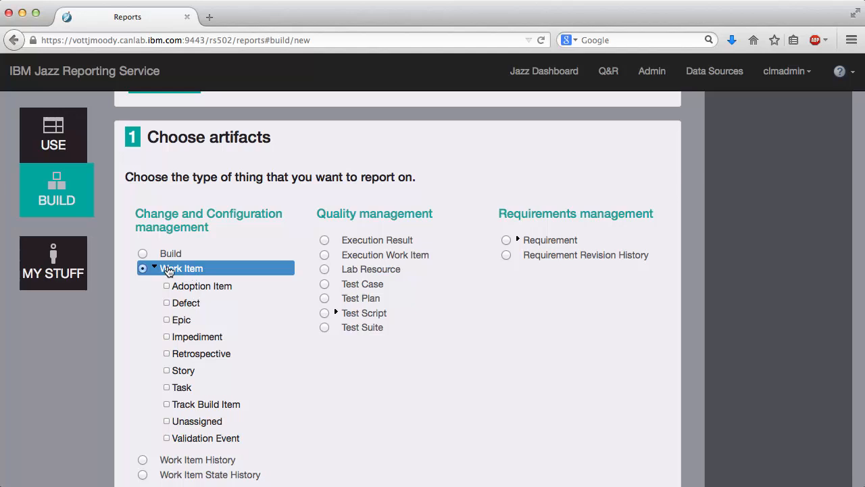
mouse_move(228, 267)
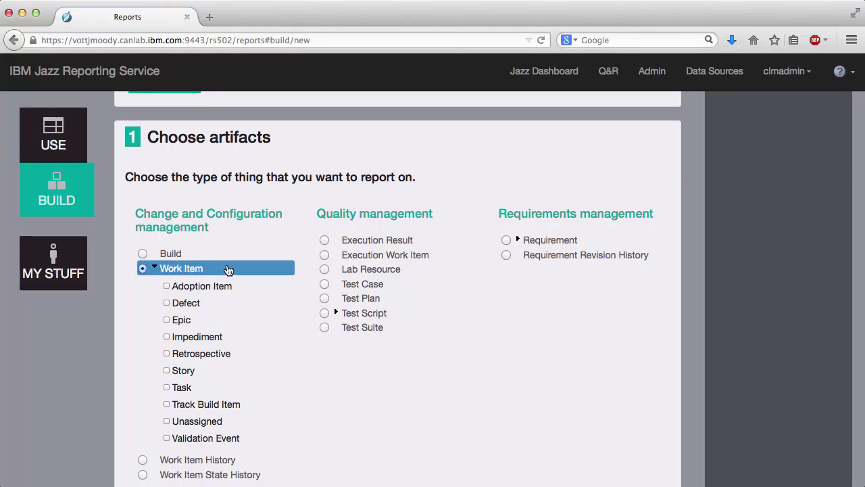
mouse_move(236, 287)
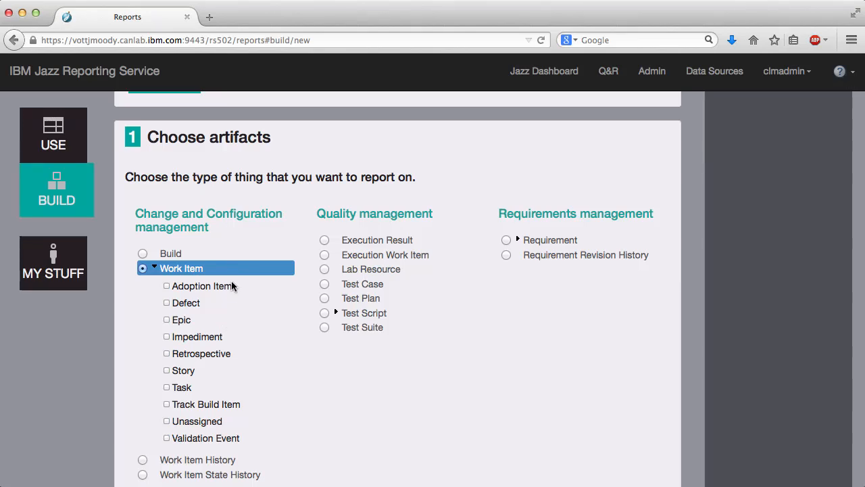
mouse_move(524, 243)
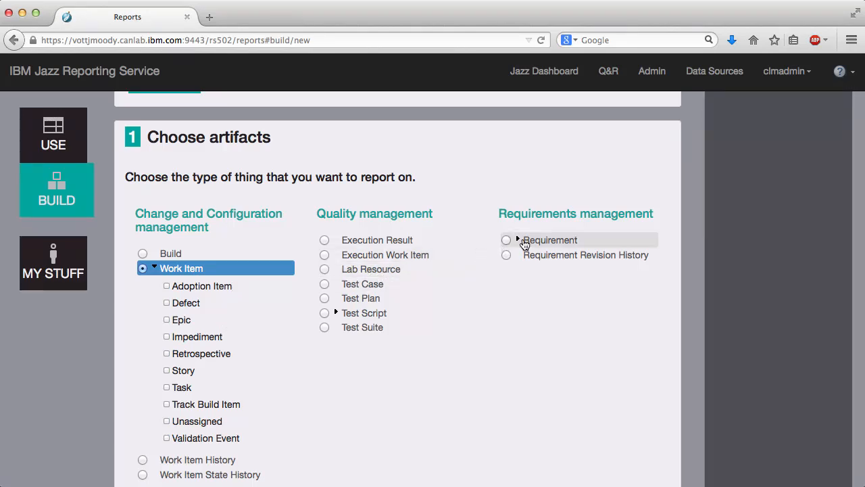
left_click(505, 240)
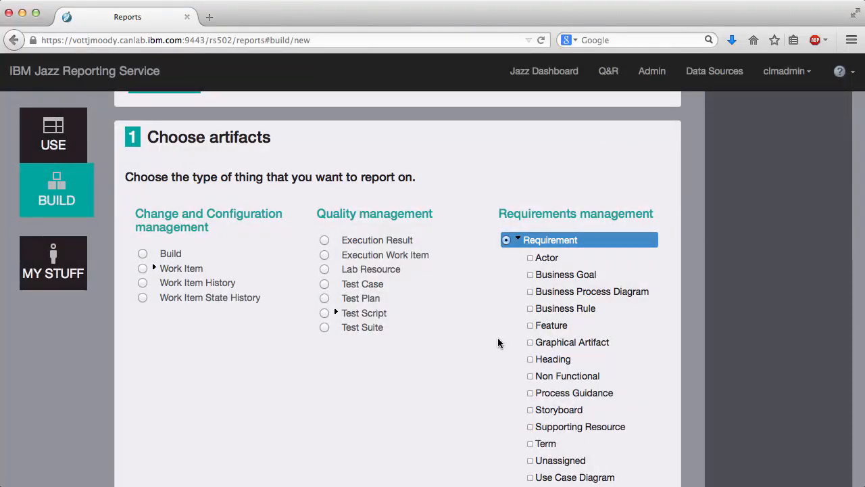
mouse_move(434, 362)
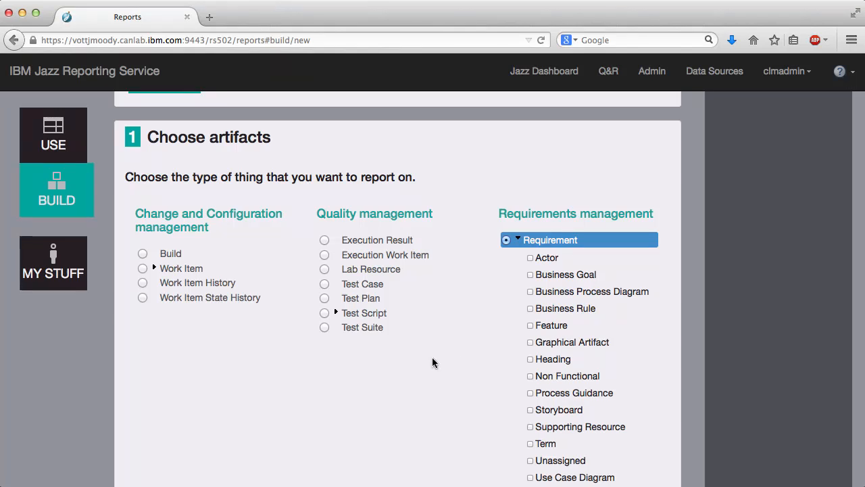
mouse_move(430, 362)
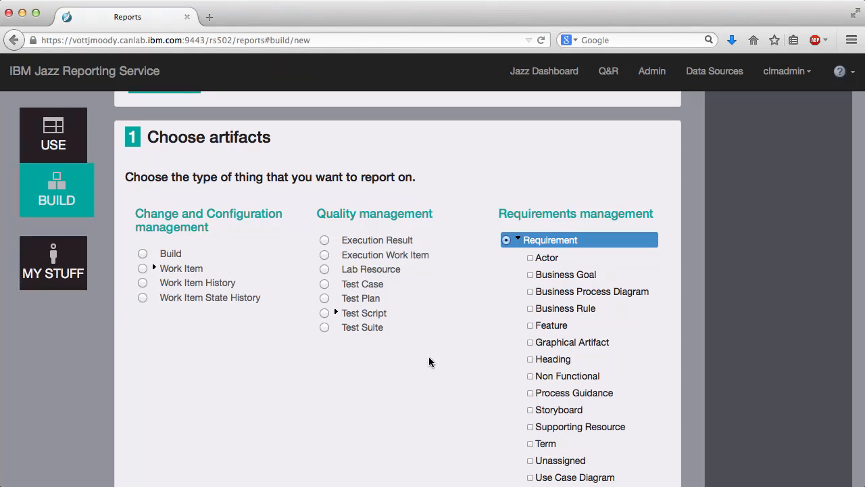
mouse_move(158, 277)
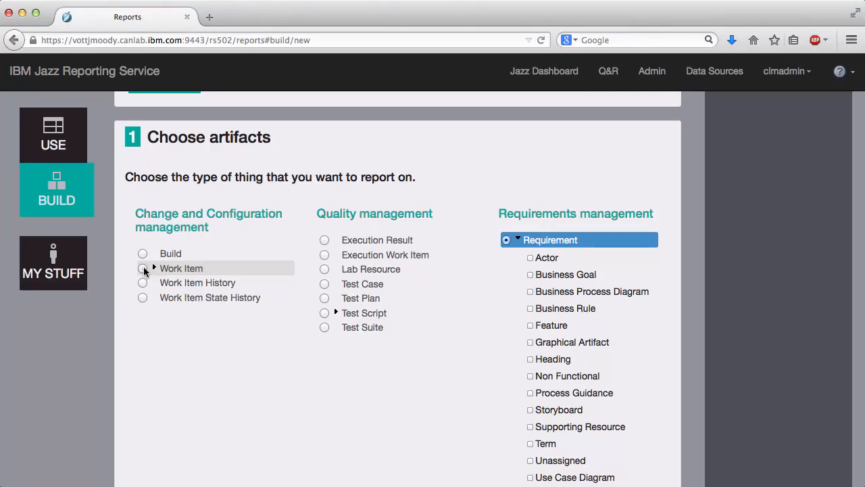
- Switch the artifact type back to Work Item, confirm the change, and show some sample results
left_click(142, 267)
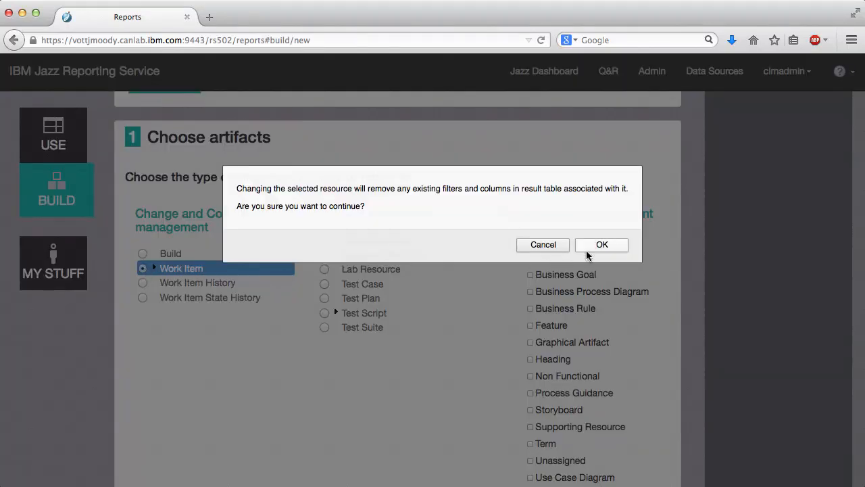
left_click(600, 244)
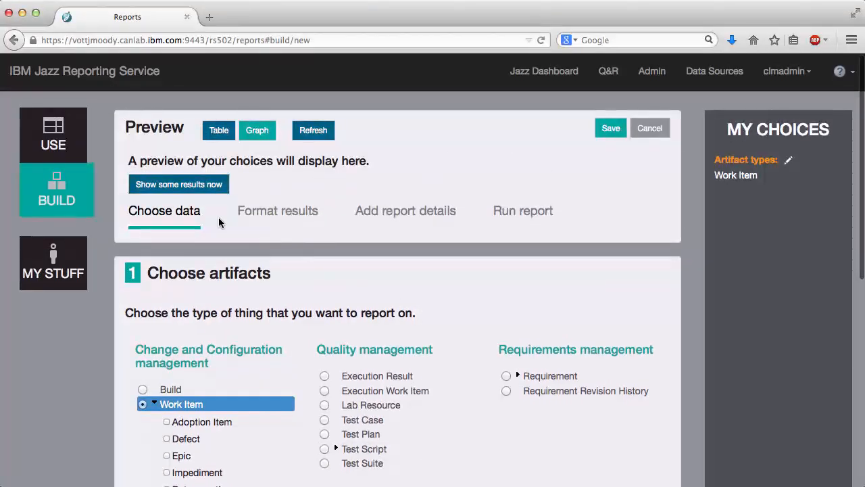
left_click(178, 184)
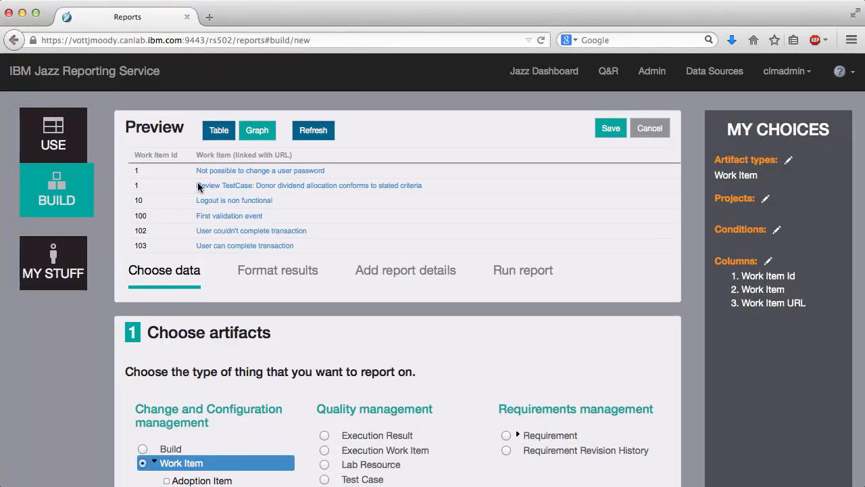
mouse_move(229, 198)
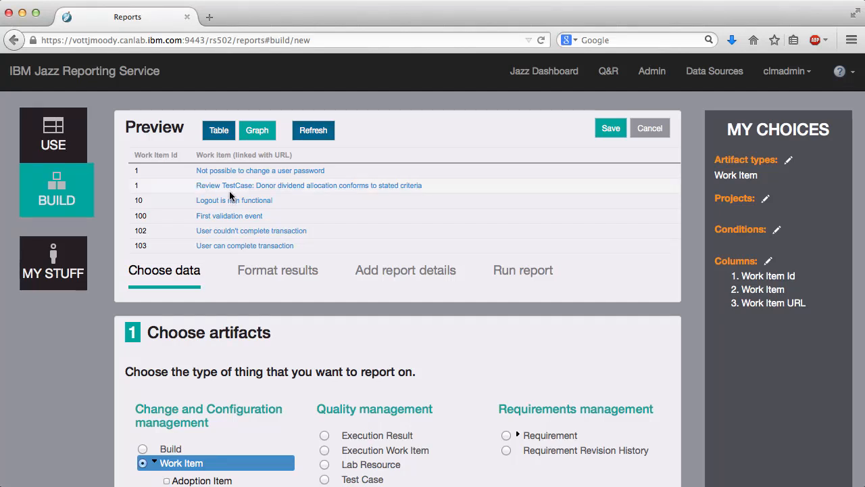
mouse_move(281, 314)
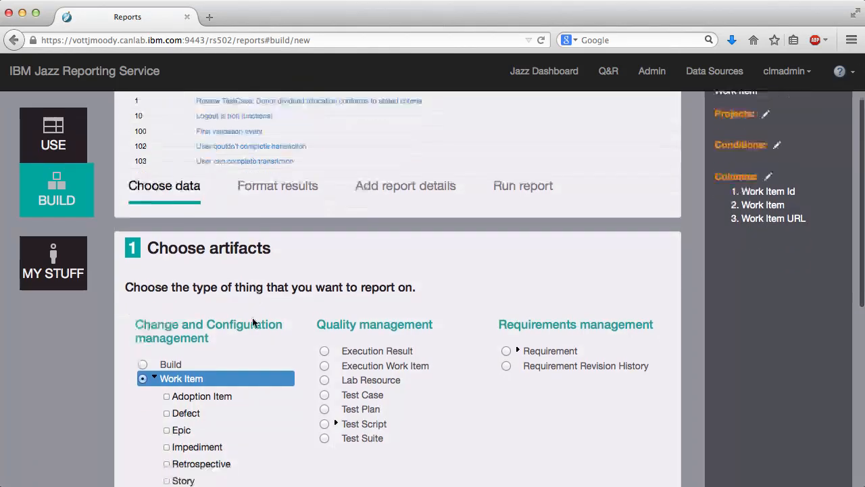
scroll("down", 3)
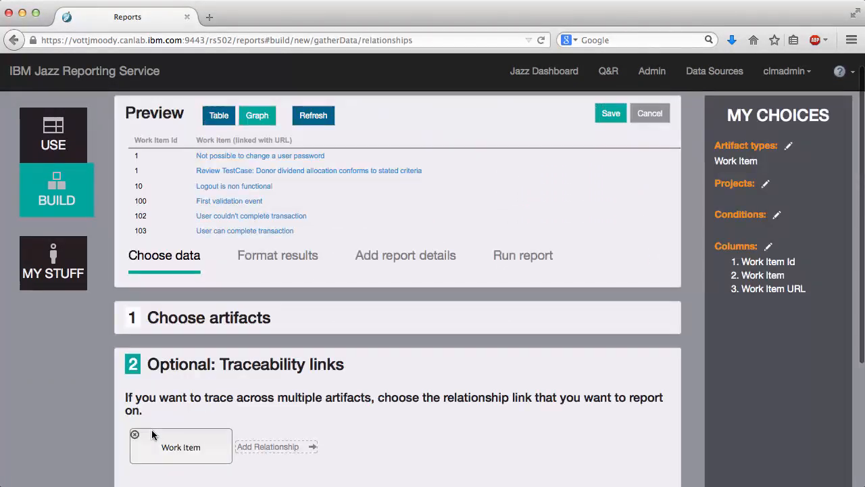
mouse_move(262, 392)
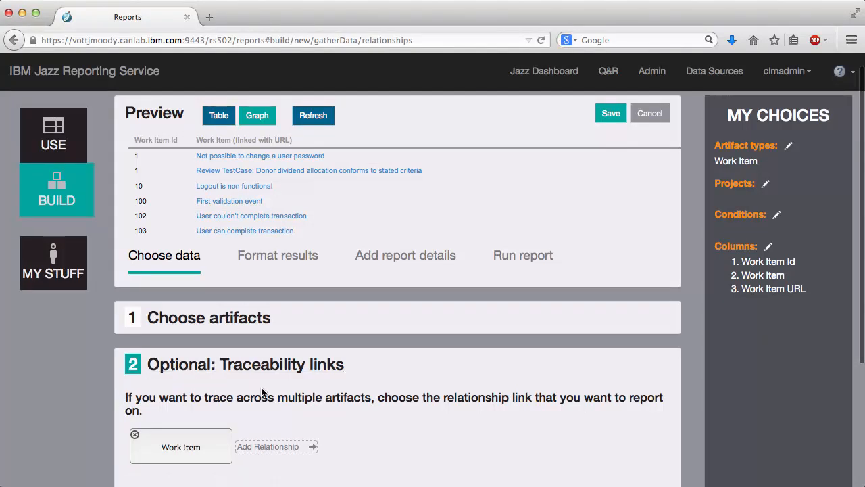
- Scroll down into the optional traceability links step showing Work Item alone
scroll("down", 3)
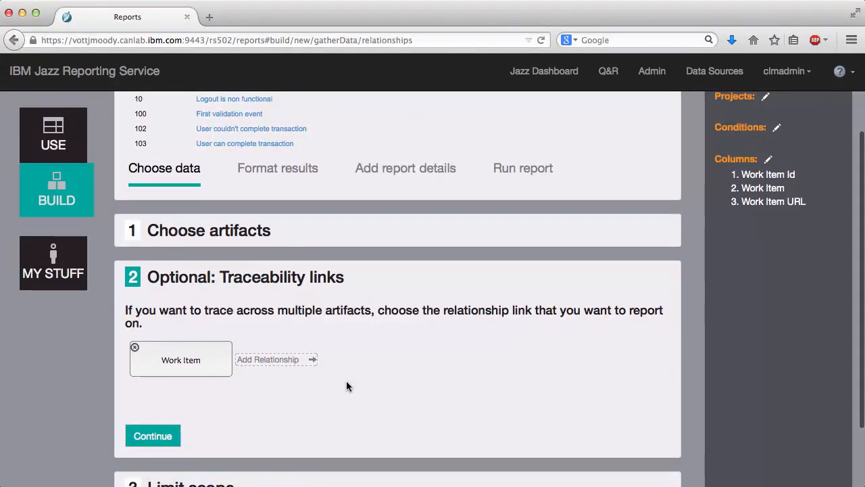
mouse_move(327, 305)
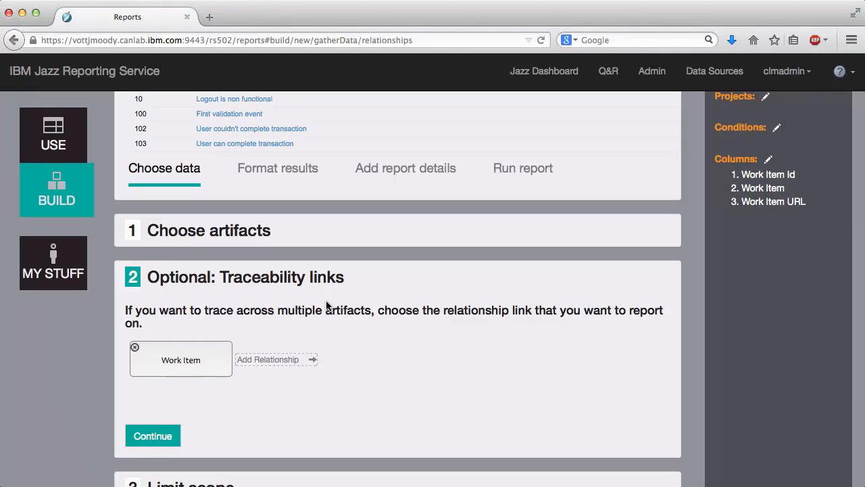
mouse_move(319, 312)
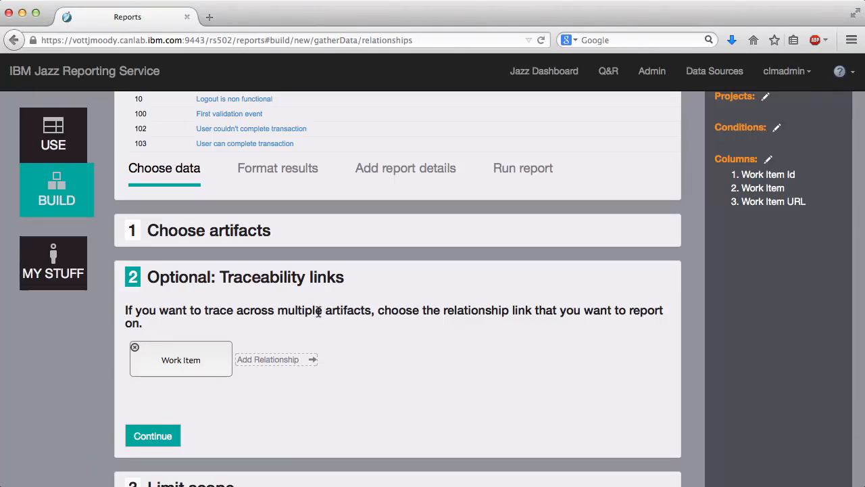
mouse_move(341, 367)
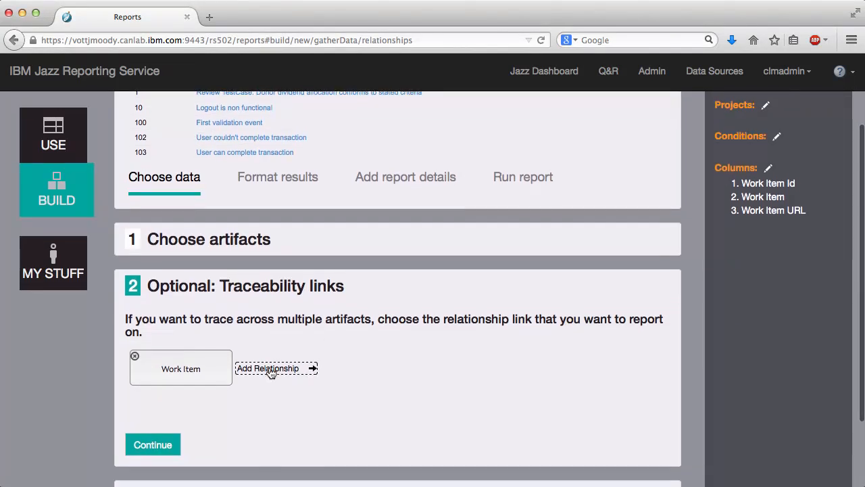
- Add a relationship from Work Item and set the link to Optional instead of Required
left_click(272, 368)
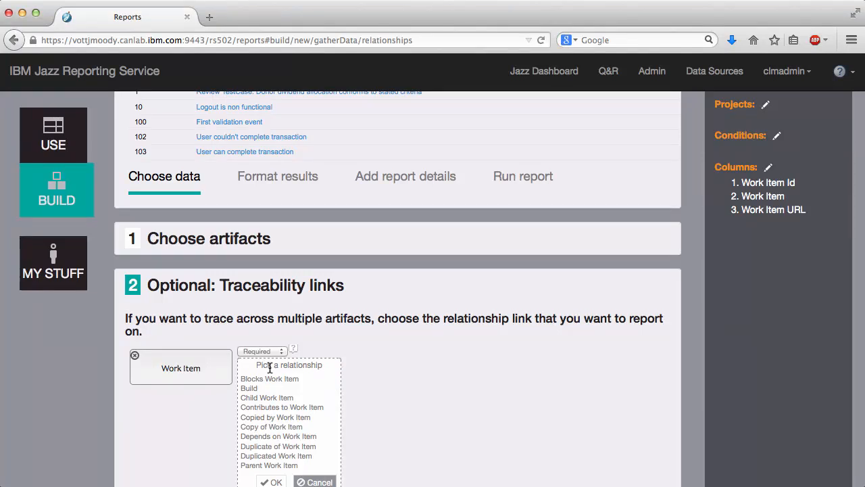
mouse_move(289, 419)
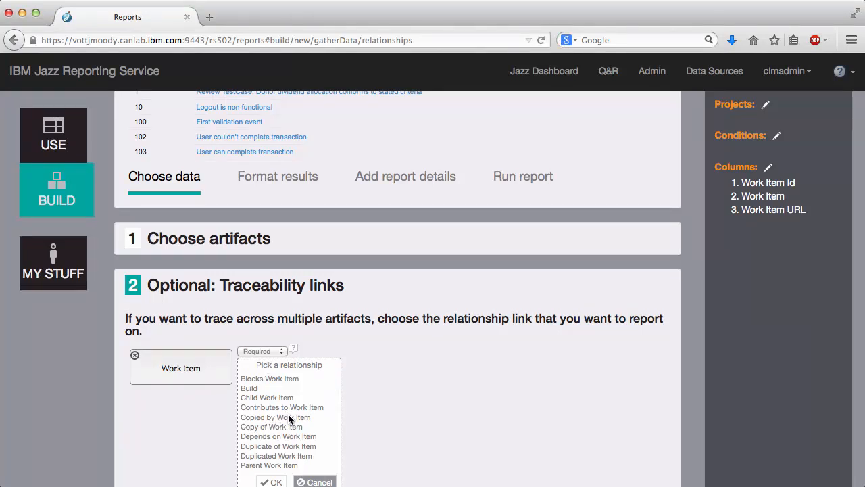
scroll("down", 3)
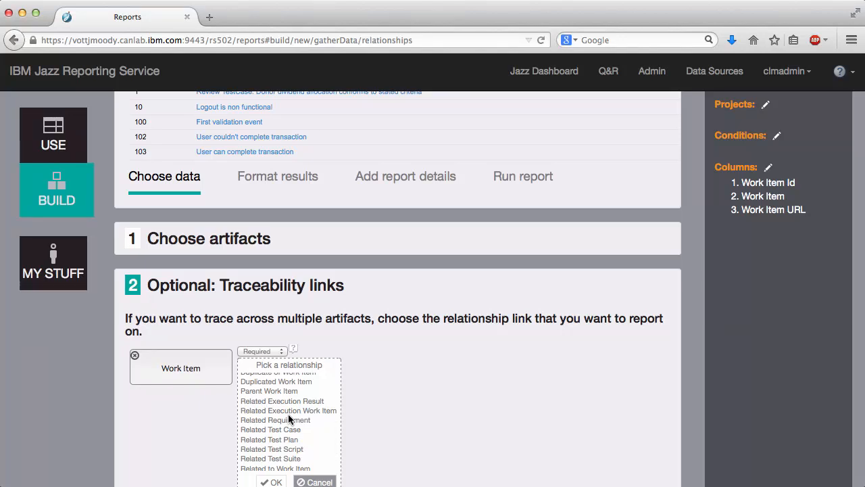
mouse_move(289, 419)
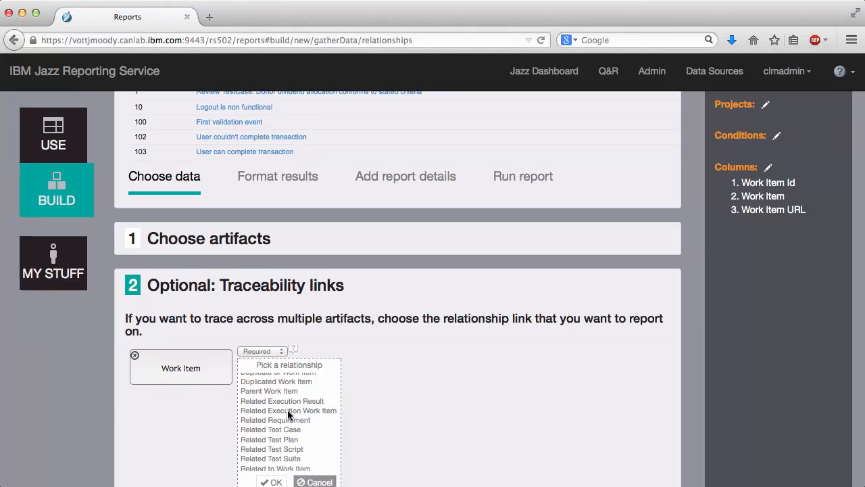
left_click(262, 352)
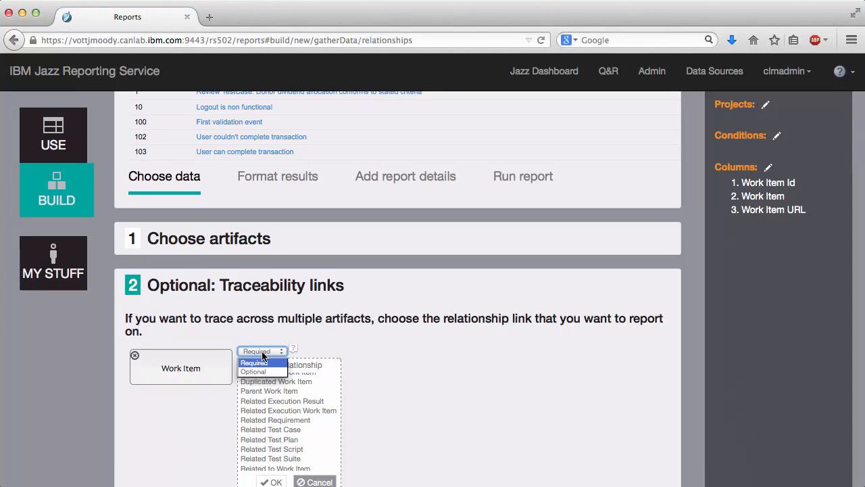
mouse_move(268, 370)
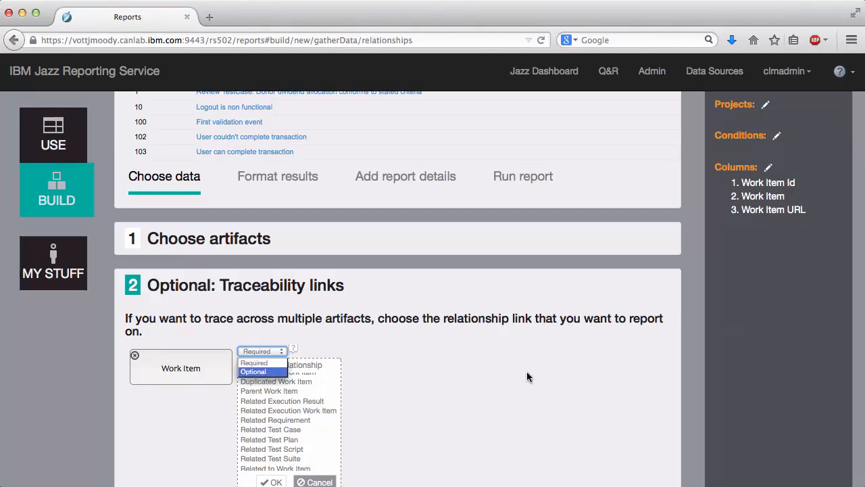
left_click(254, 370)
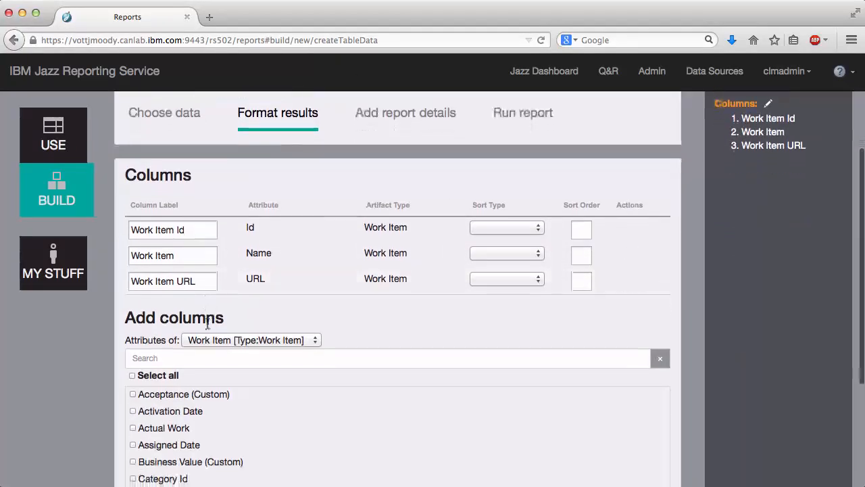
- Add Priority and Project as report columns from the attribute list
scroll("down", 3)
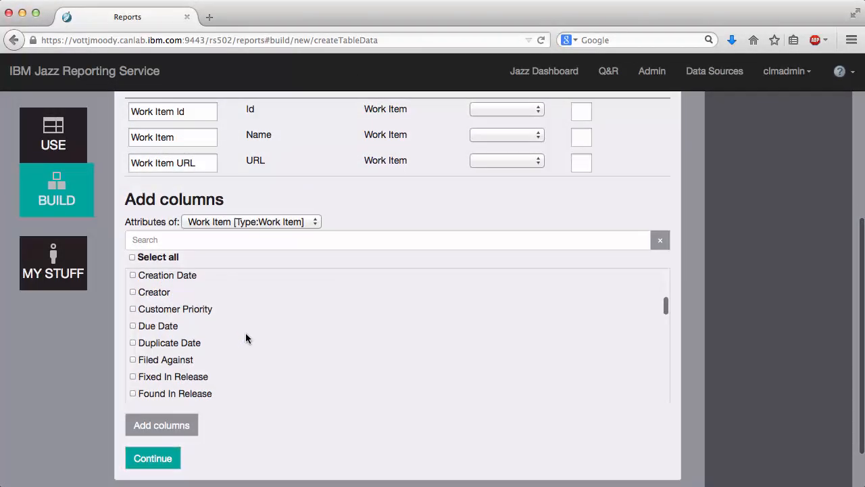
scroll("down", 3)
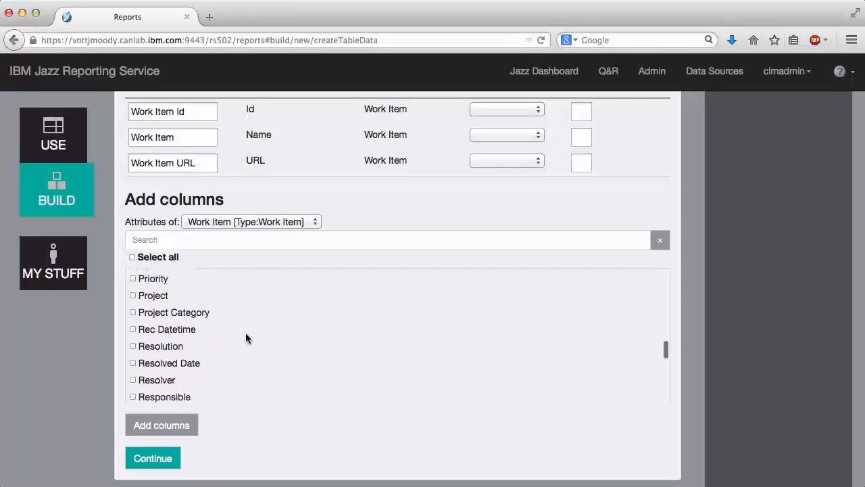
left_click(132, 278)
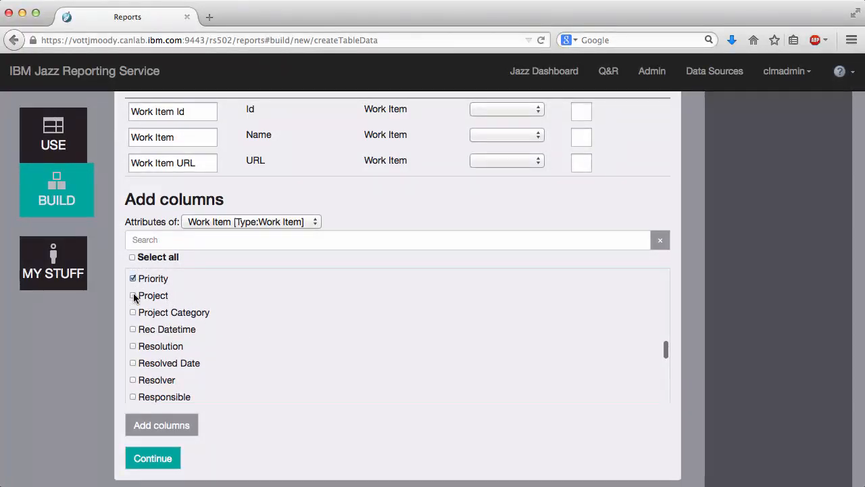
left_click(132, 295)
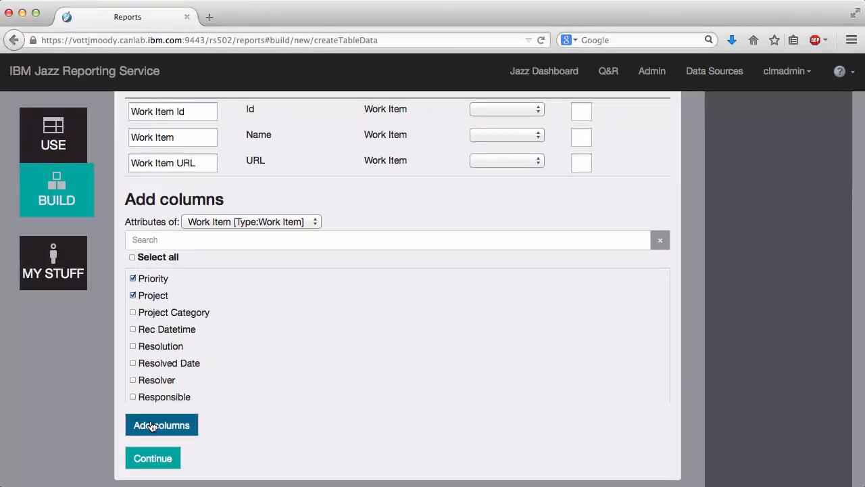
left_click(162, 424)
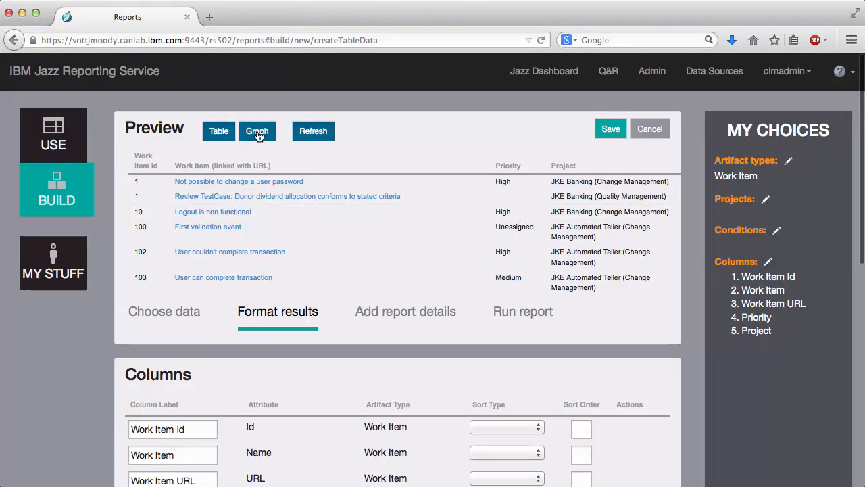
- Show the preview as a Stacked Bar chart with Priority as the subcategory
left_click(257, 130)
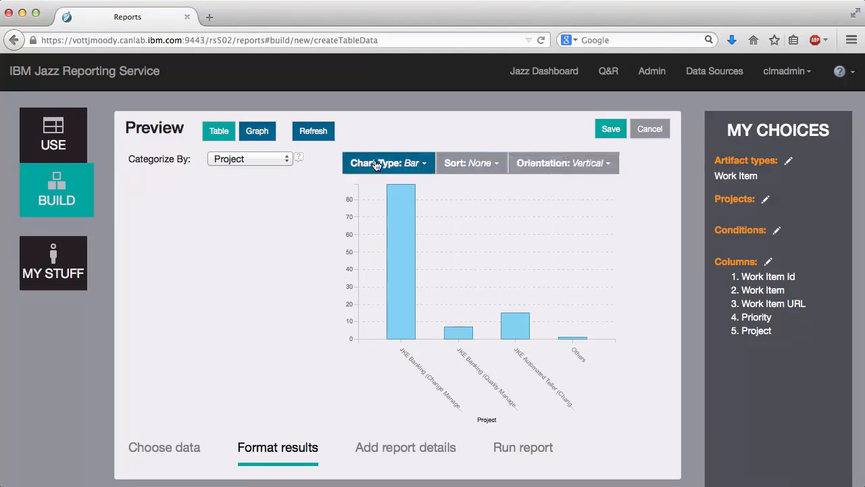
left_click(388, 162)
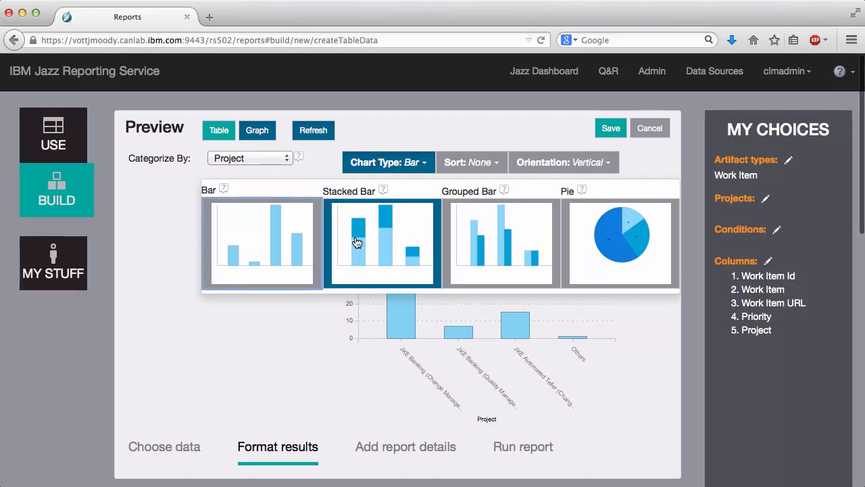
left_click(382, 243)
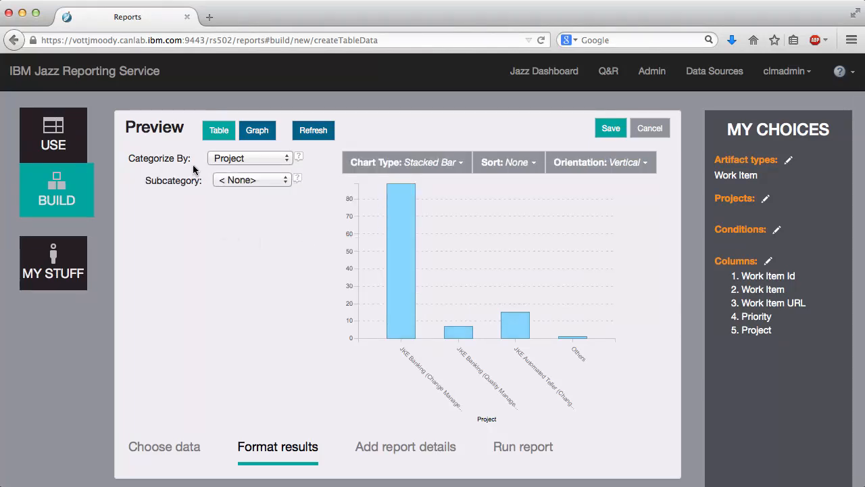
mouse_move(221, 236)
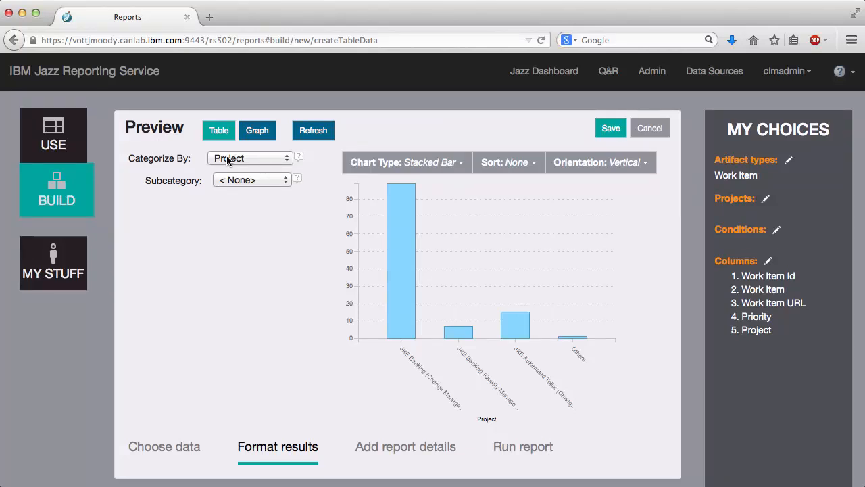
left_click(252, 178)
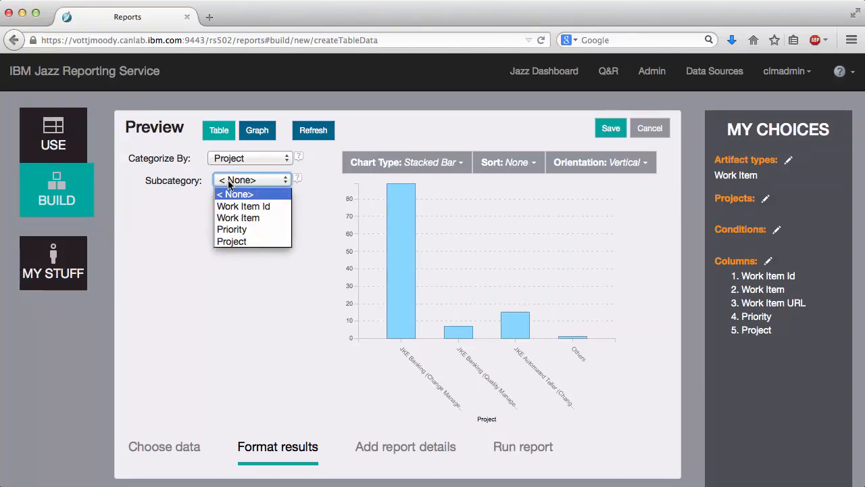
mouse_move(233, 230)
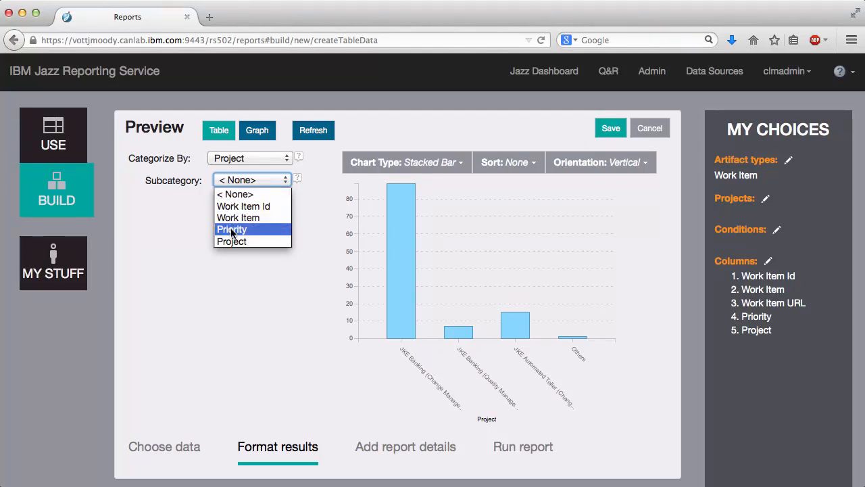
left_click(232, 229)
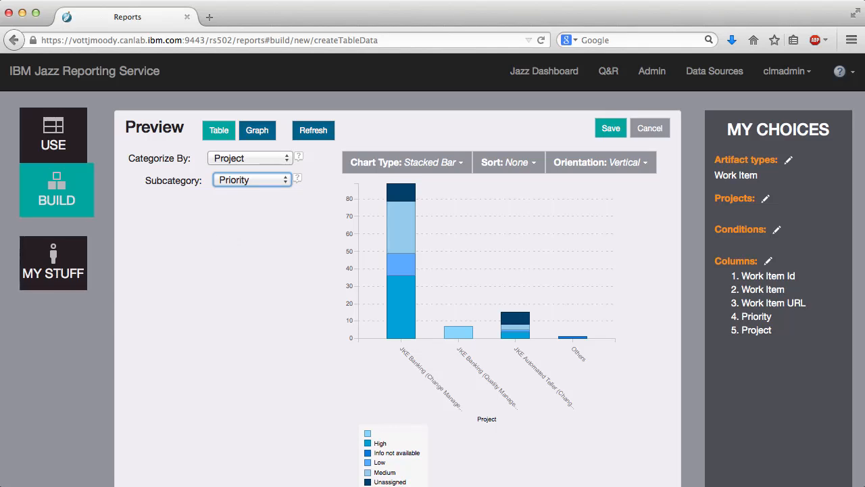
mouse_move(263, 266)
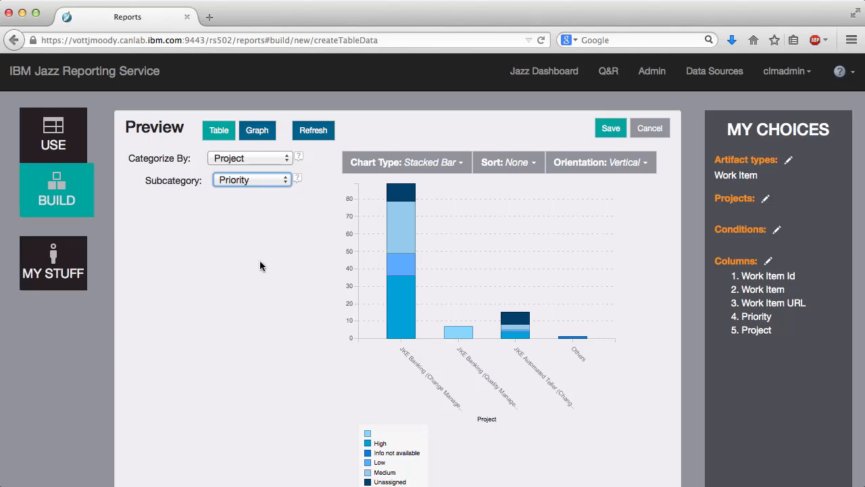
mouse_move(102, 82)
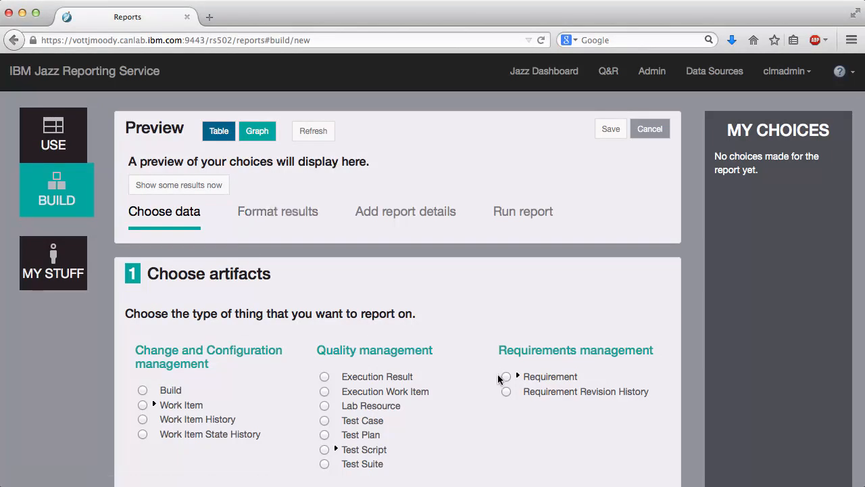
- Select Requirement as the artifact type and continue to traceability links
left_click(506, 376)
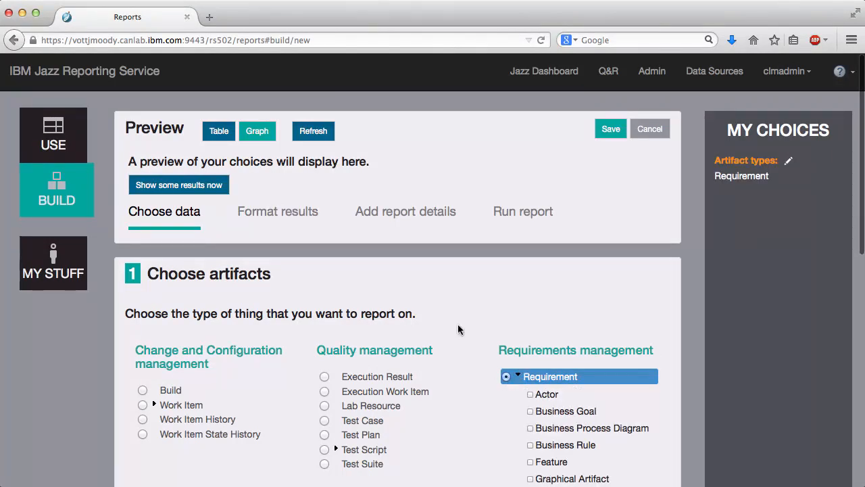
scroll("down", 3)
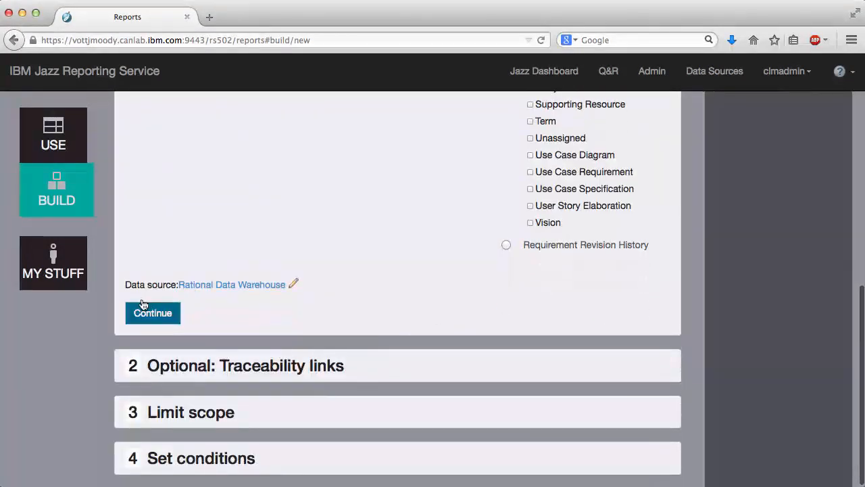
left_click(153, 314)
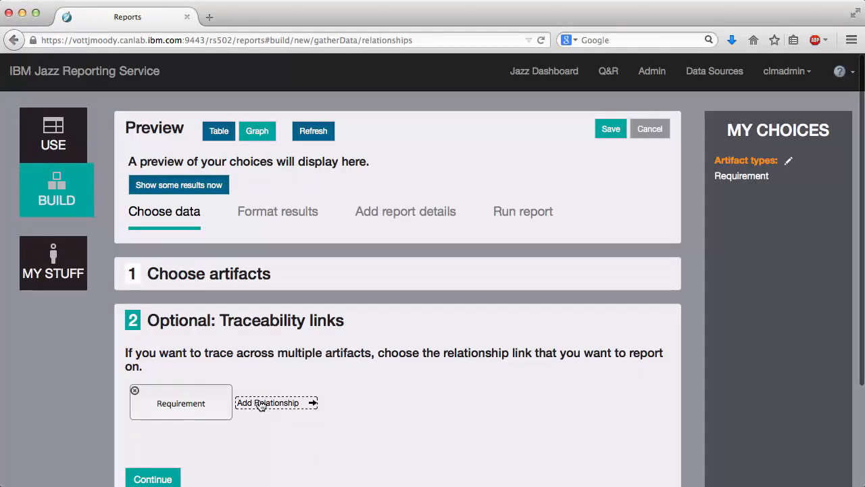
- Add the Related Test Case relationship from Requirement to Test Case and confirm it
left_click(270, 403)
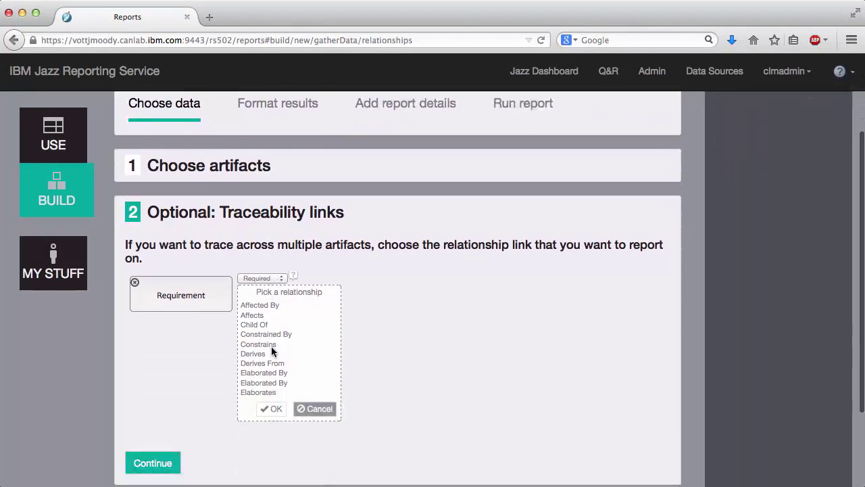
scroll("down", 3)
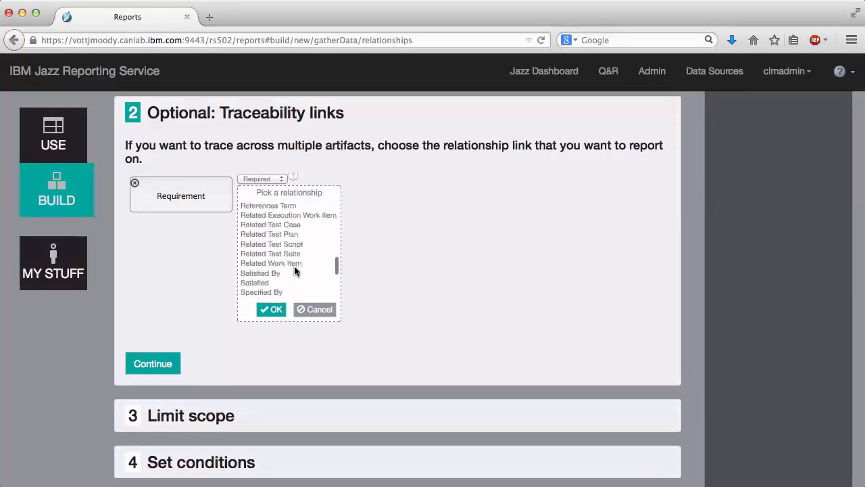
left_click(270, 224)
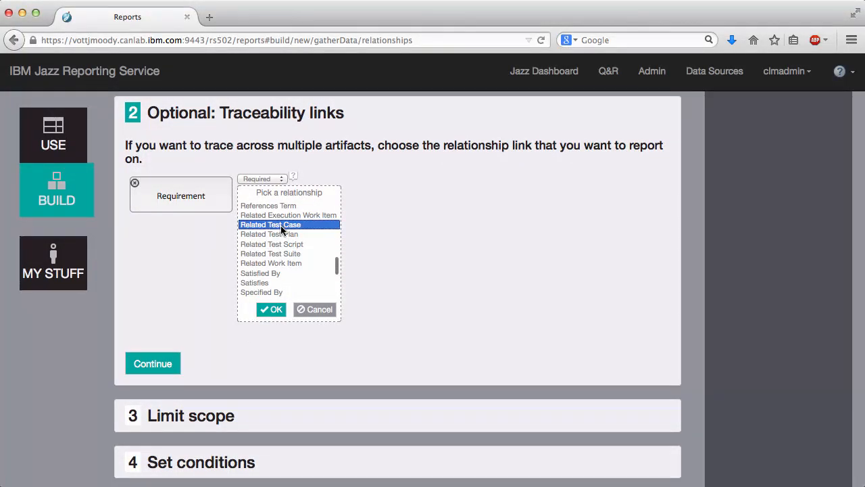
left_click(271, 308)
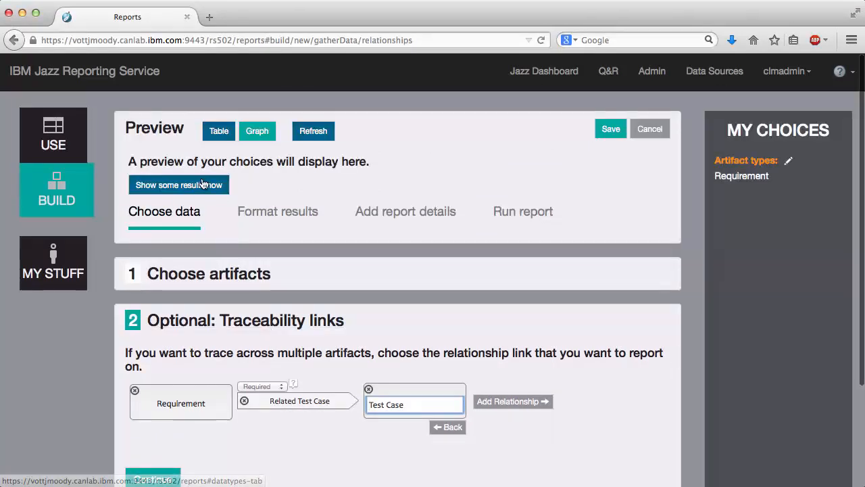
- Show some results now to preview requirements with their linked test cases
left_click(179, 184)
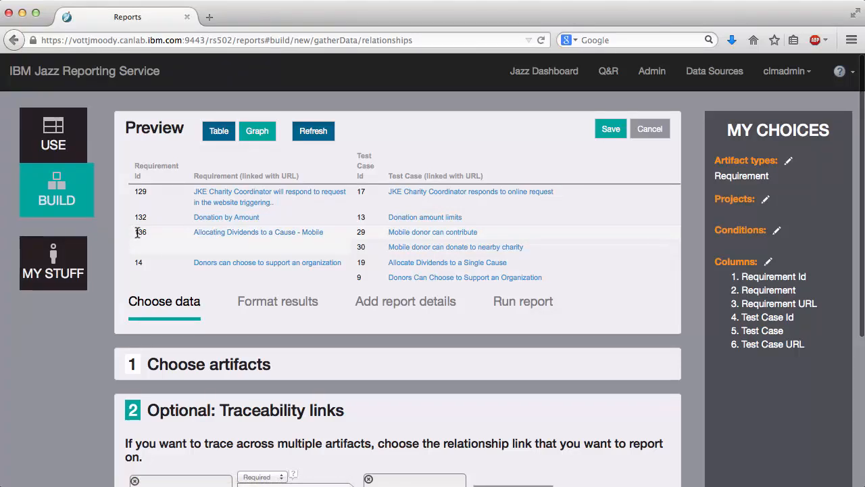
mouse_move(254, 238)
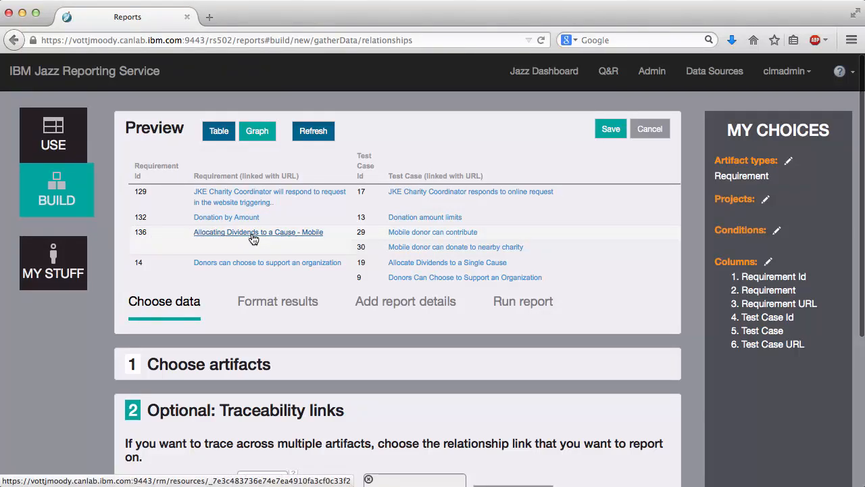
mouse_move(376, 235)
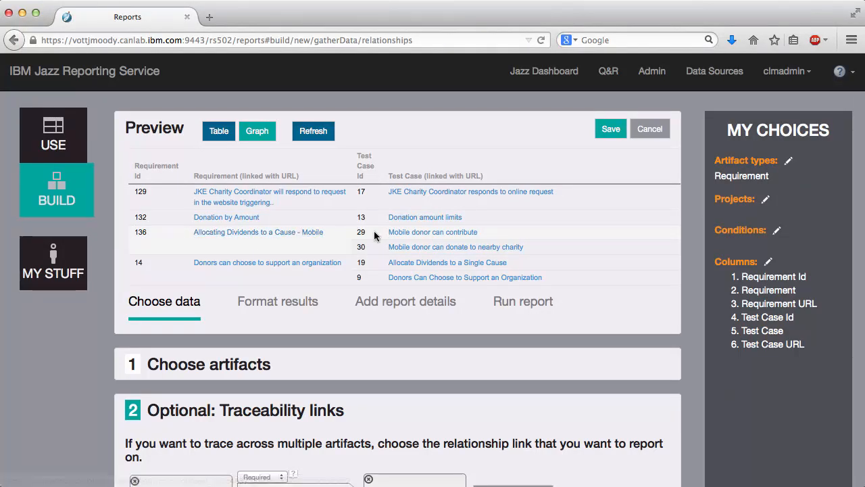
mouse_move(450, 235)
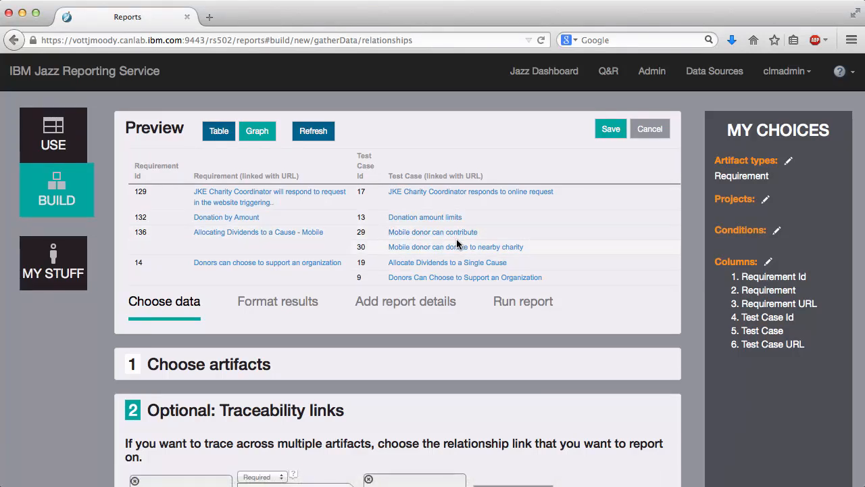
mouse_move(511, 308)
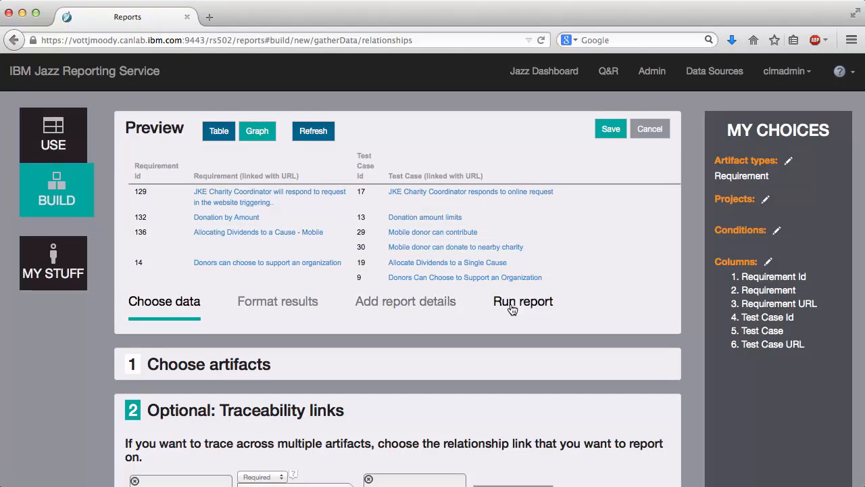
- Run the report and scroll through the 29-item results table
left_click(521, 301)
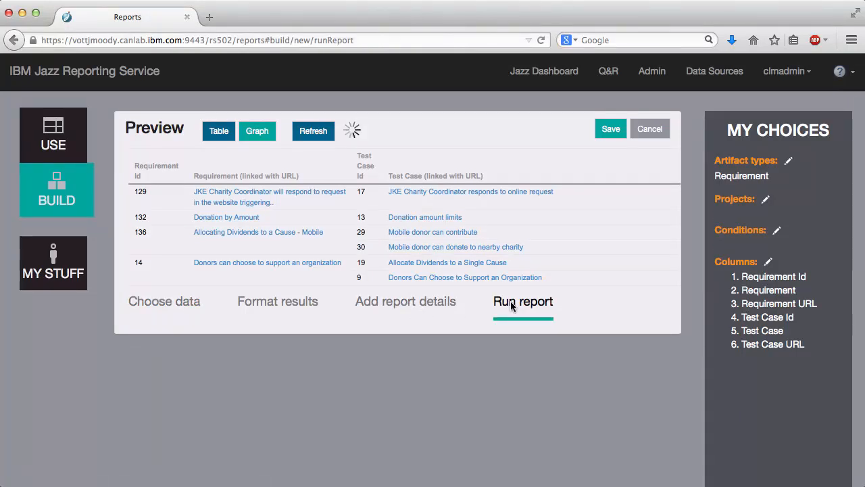
left_click(521, 302)
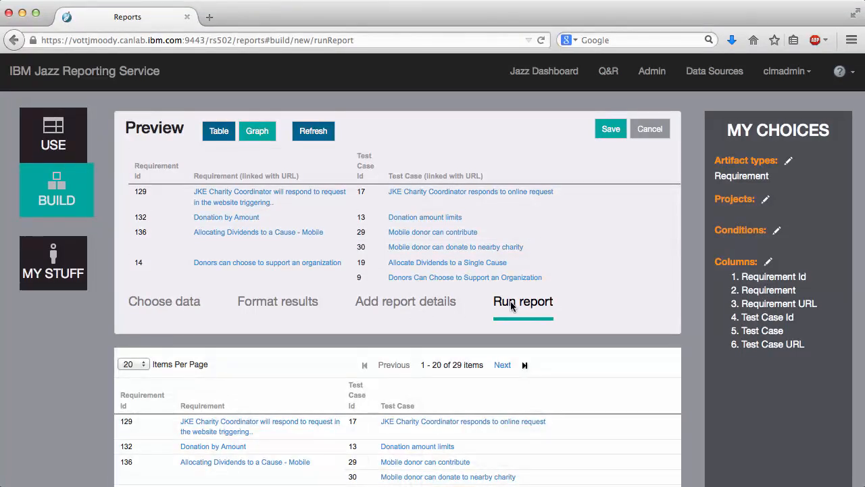
scroll("down", 3)
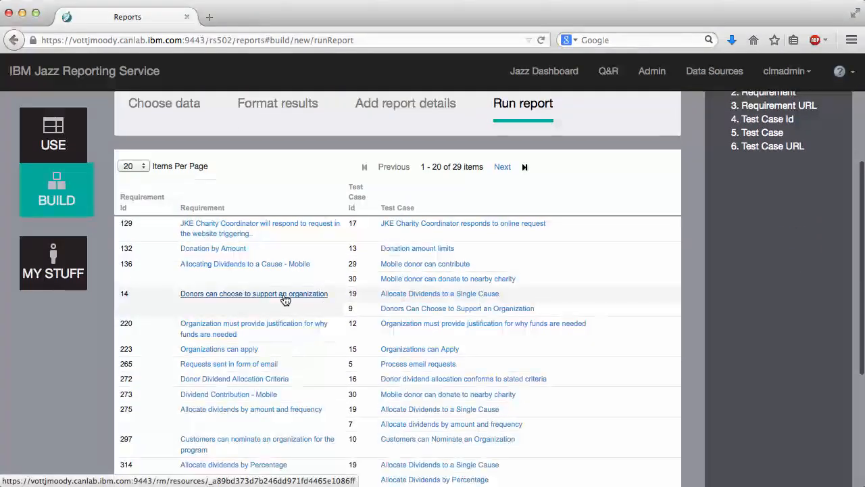
mouse_move(281, 334)
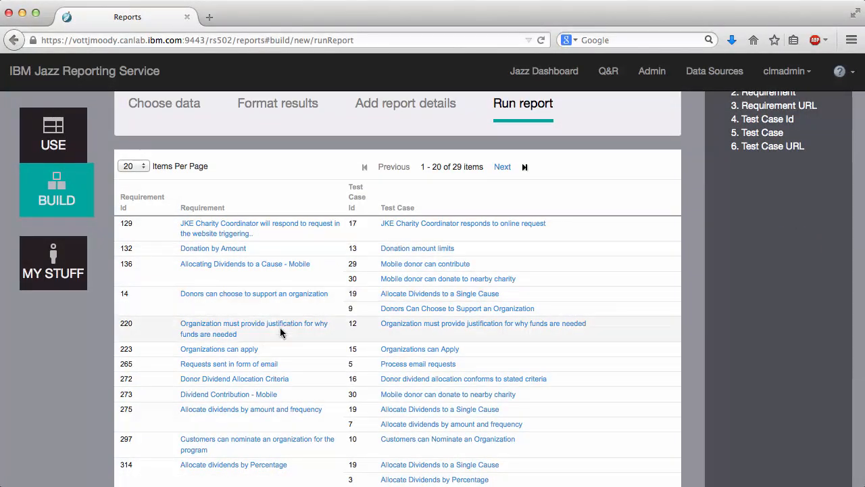